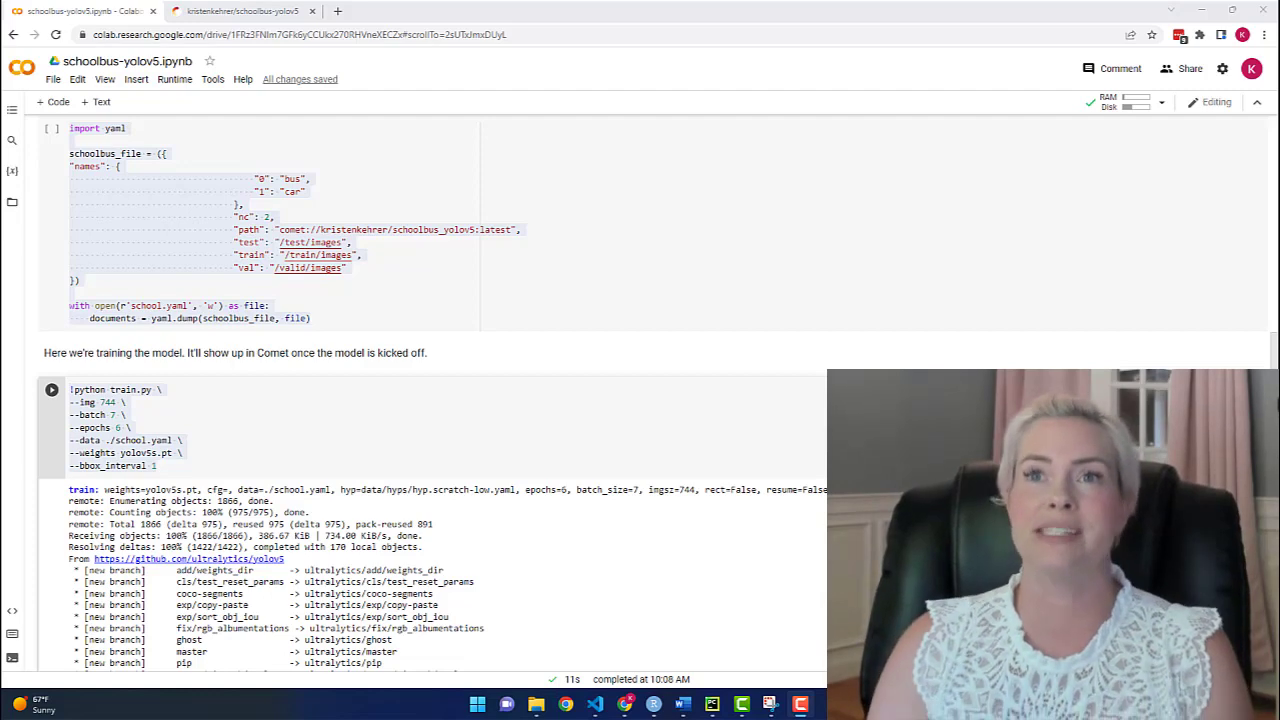
# Step: Scroll through create_comet_artifact.py and its terminal output showing the dataset artifact upload
pyautogui.scroll(3)
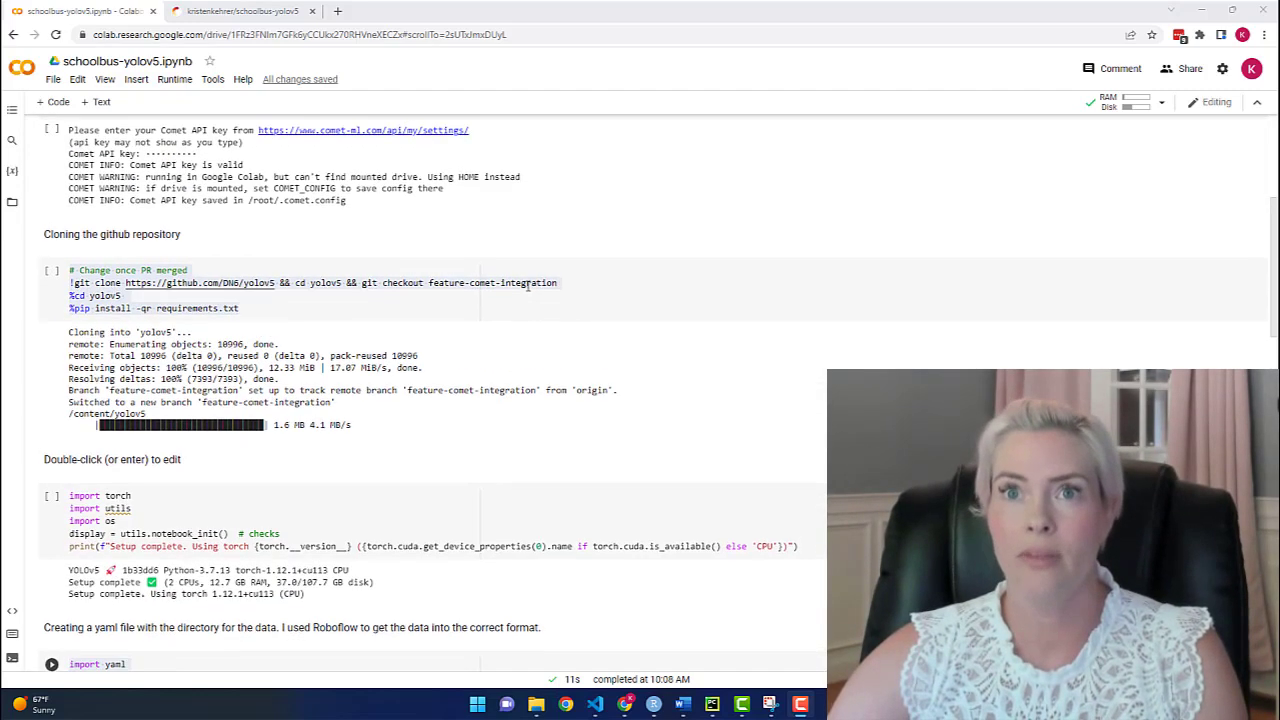
pyautogui.scroll(3)
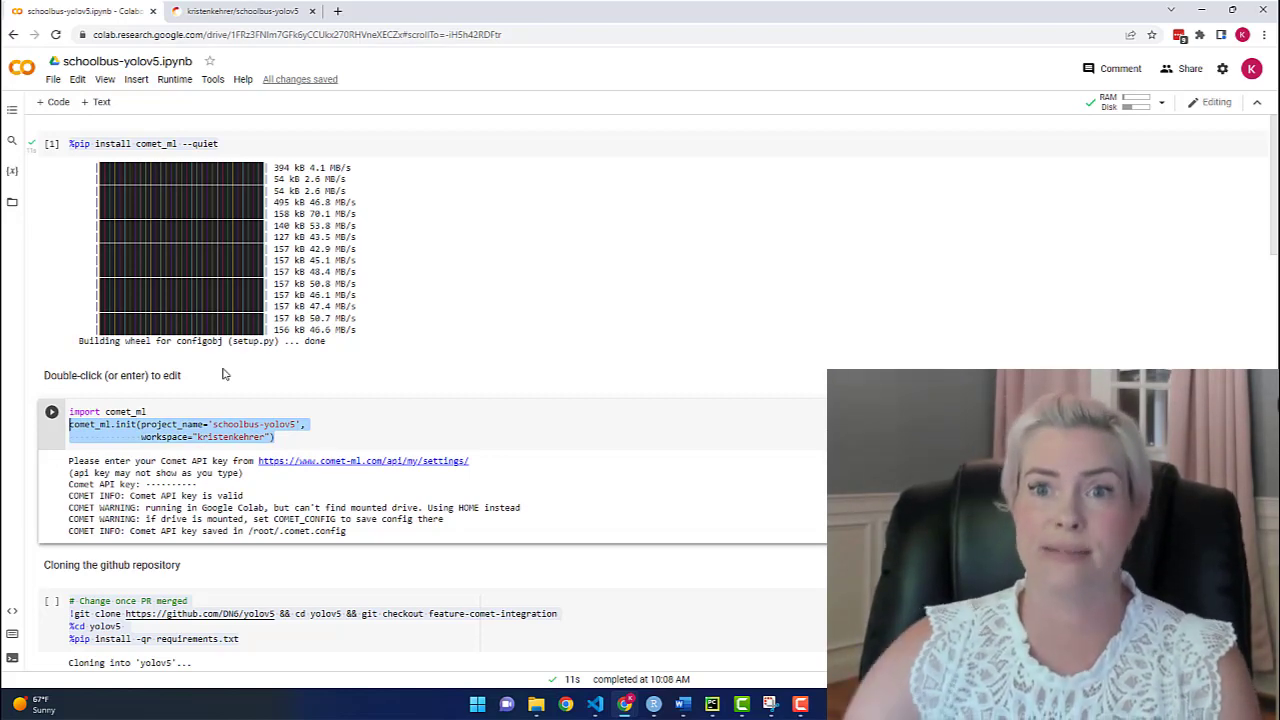
pyautogui.scroll(-3)
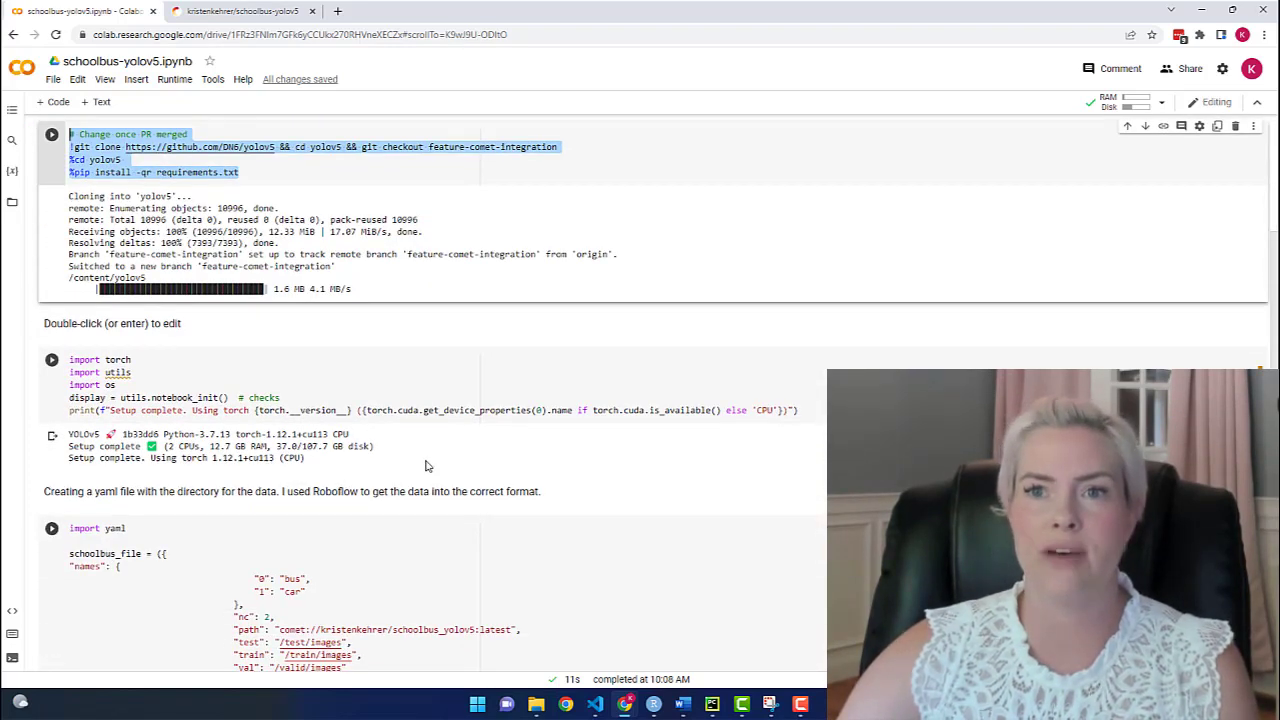
pyautogui.scroll(-3)
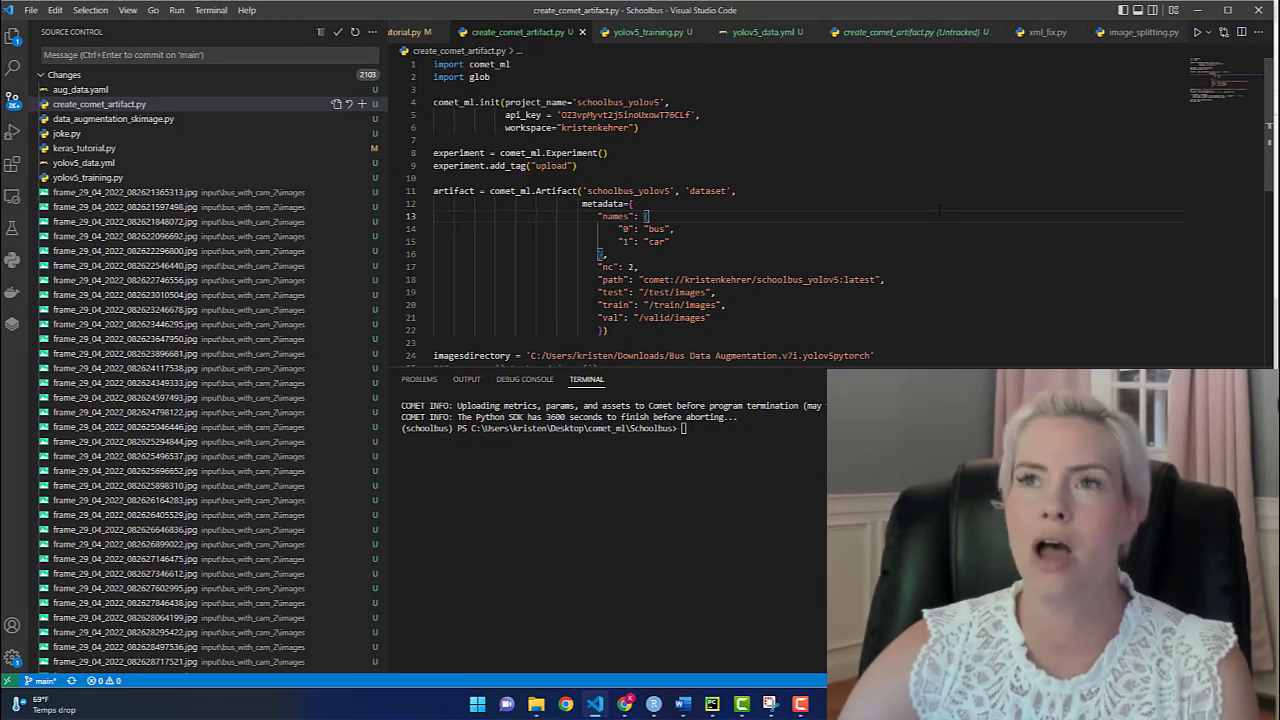
pyautogui.scroll(-3)
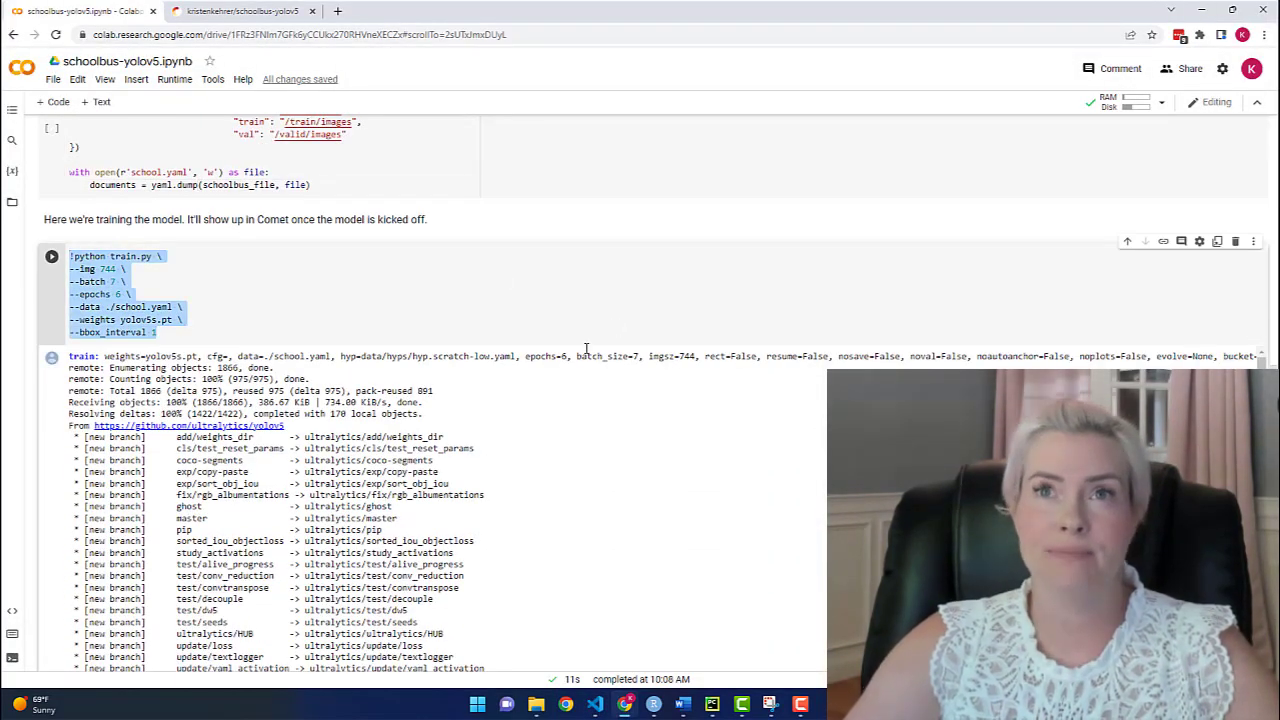
# Step: Return to the Colab tab with the python train.py training cell
pyautogui.click(240, 12)
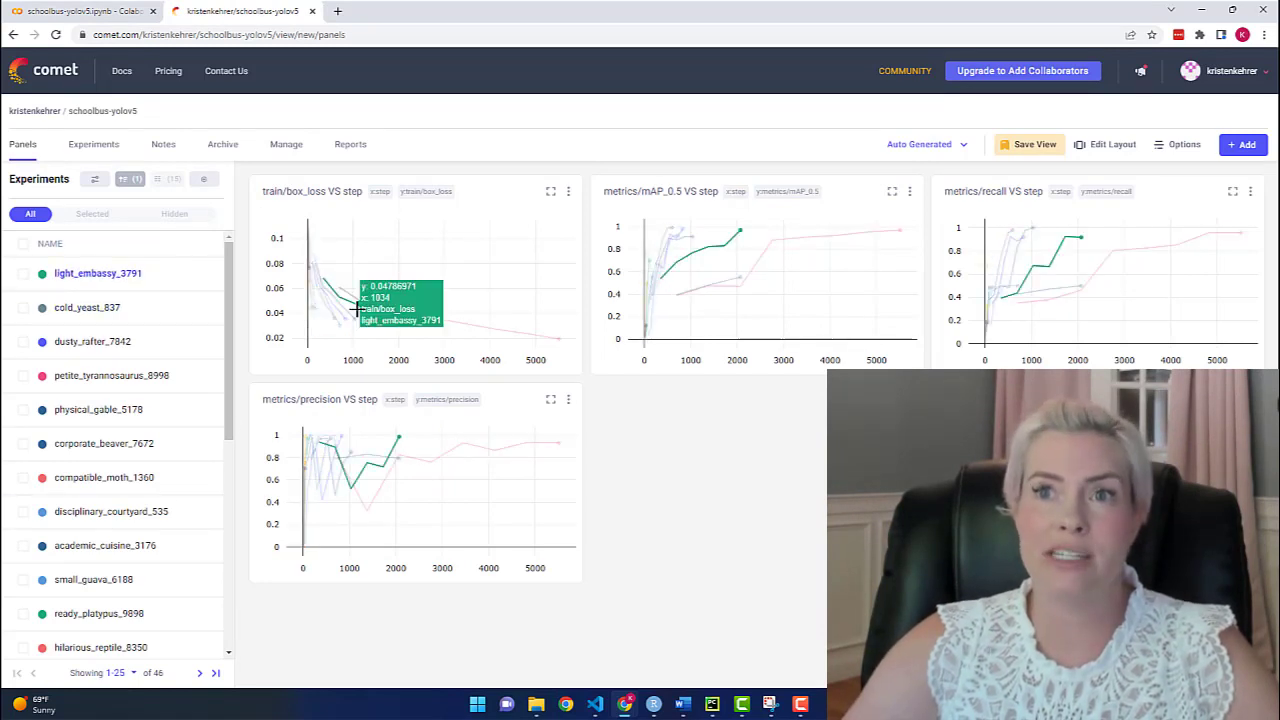
pyautogui.moveTo(770, 500)
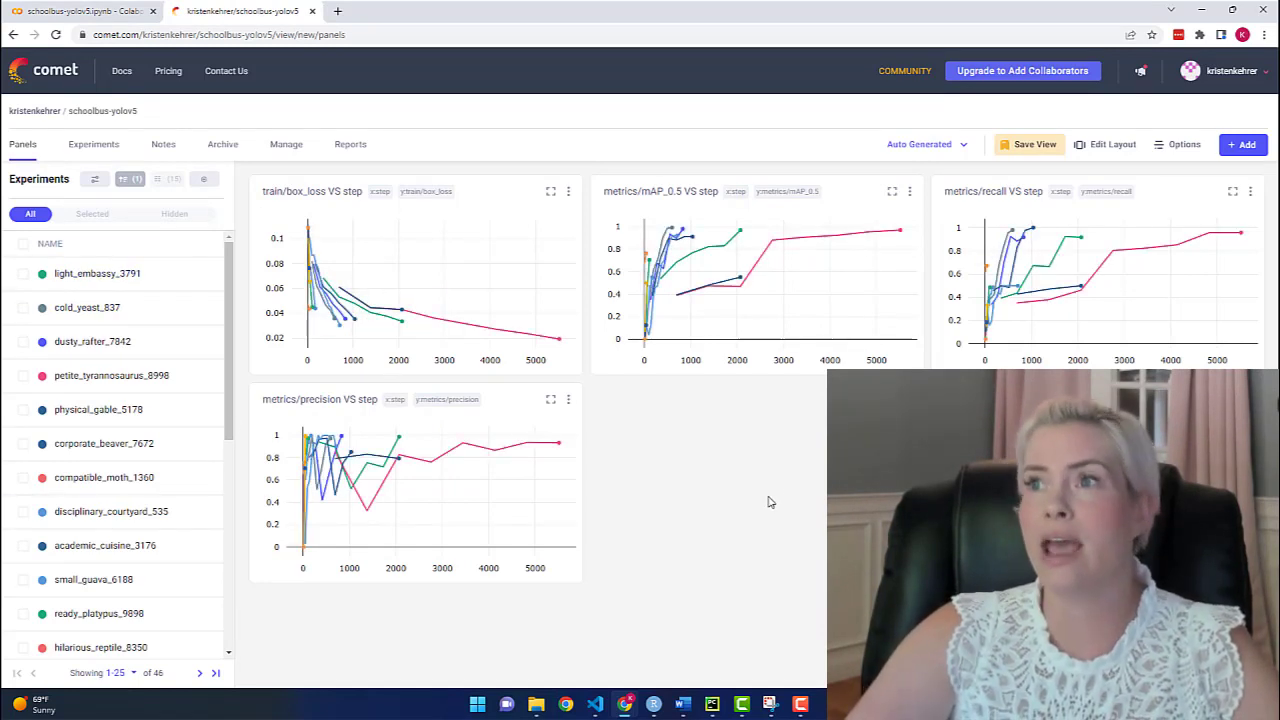
pyautogui.moveTo(668, 456)
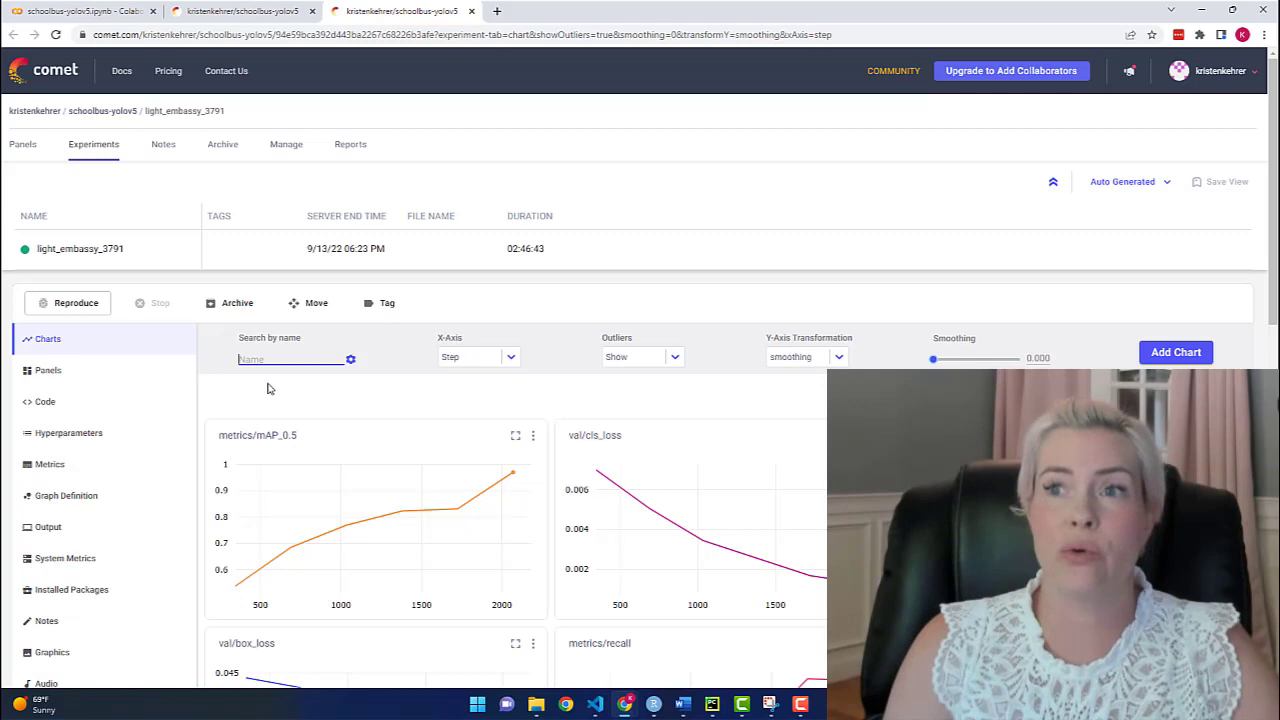
# Step: Scroll through the light_embassy_3791 experiment's loss and metric charts
pyautogui.scroll(-3)
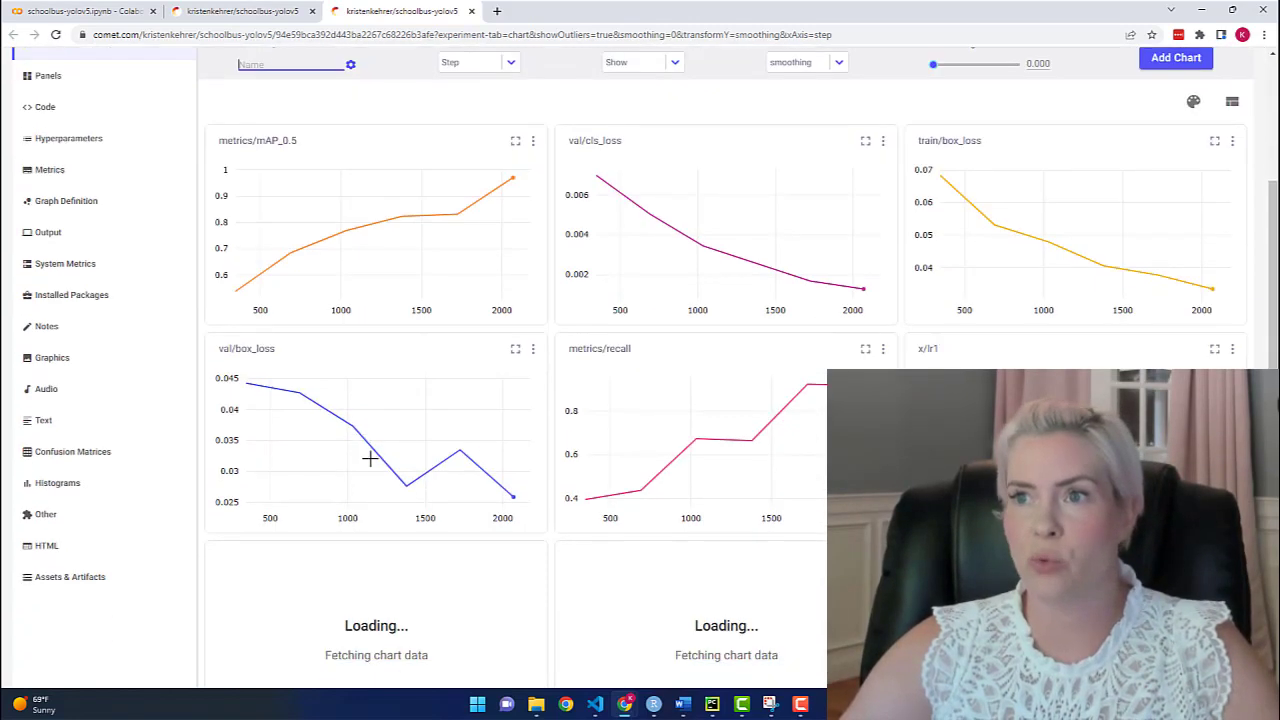
pyautogui.scroll(-3)
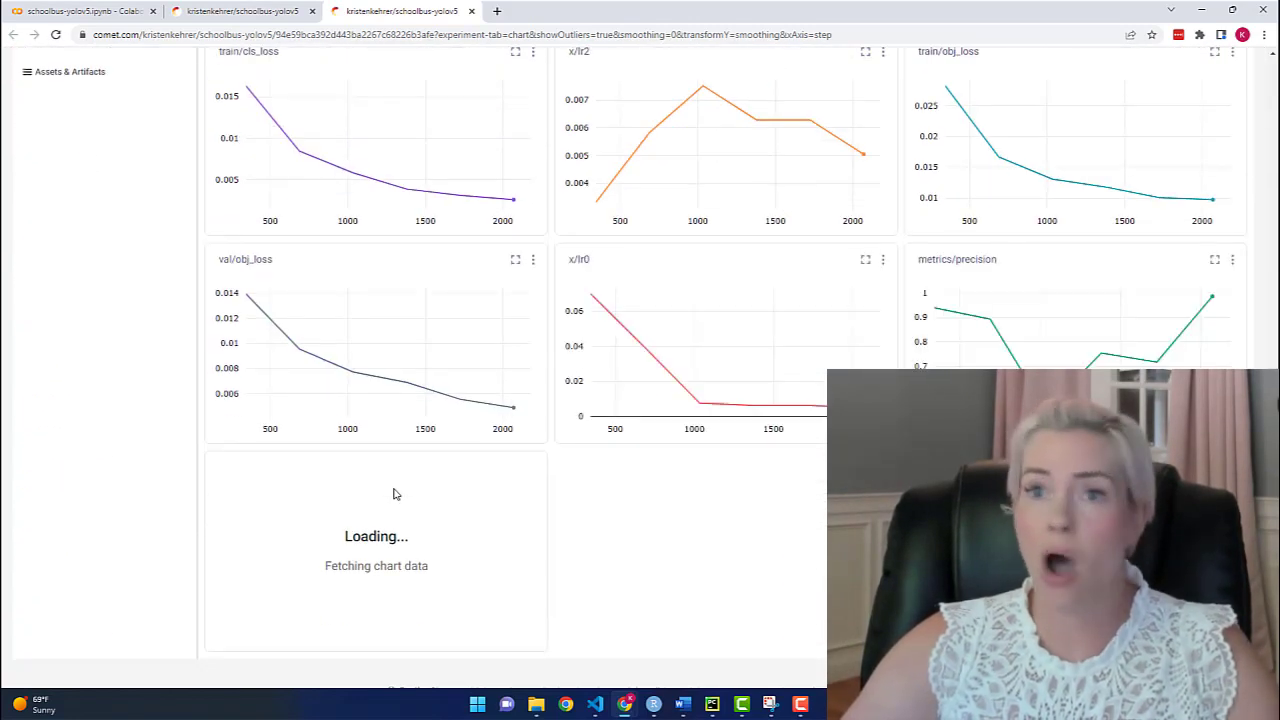
pyautogui.scroll(3)
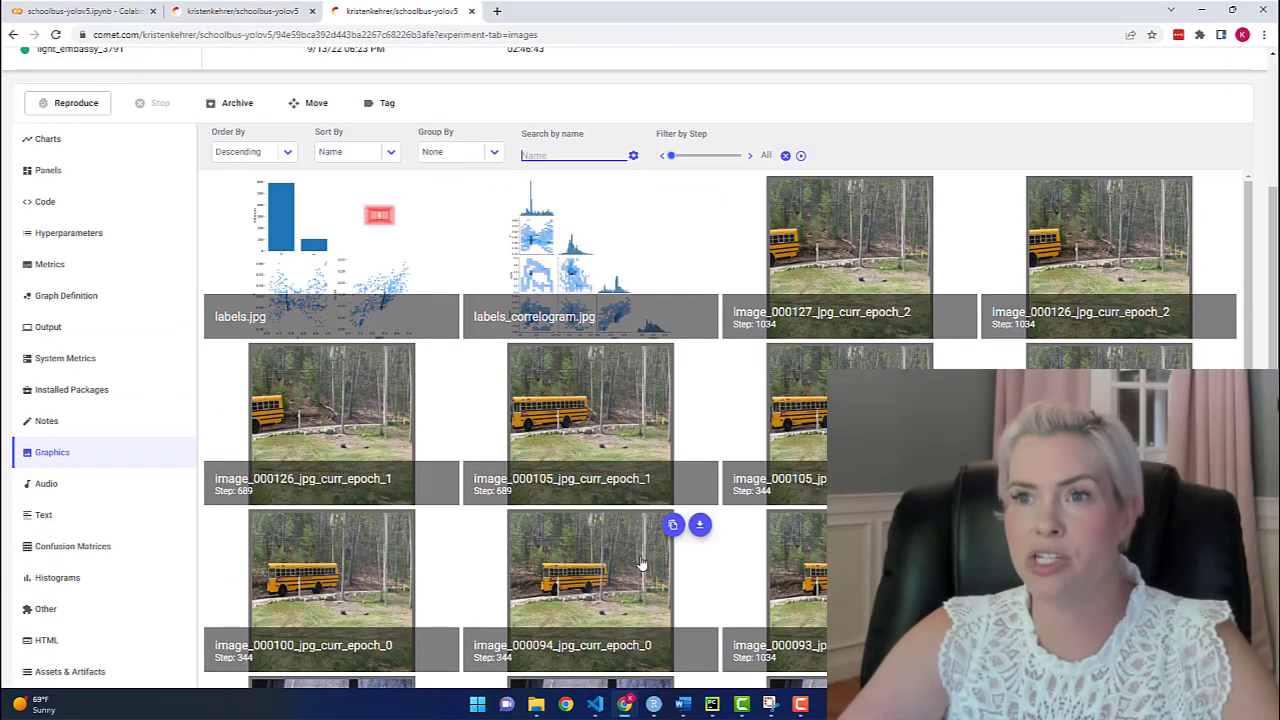
# Step: Scroll through the experiment's logged school bus images in Graphics
pyautogui.scroll(-3)
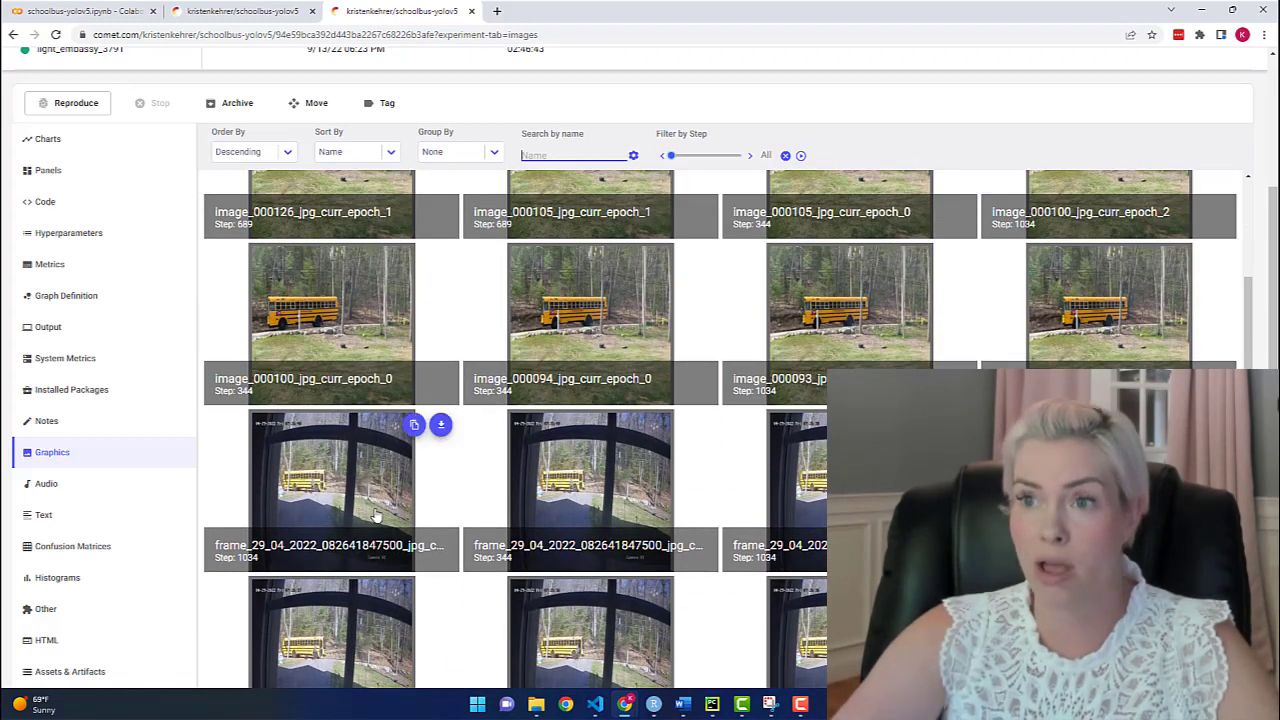
pyautogui.scroll(3)
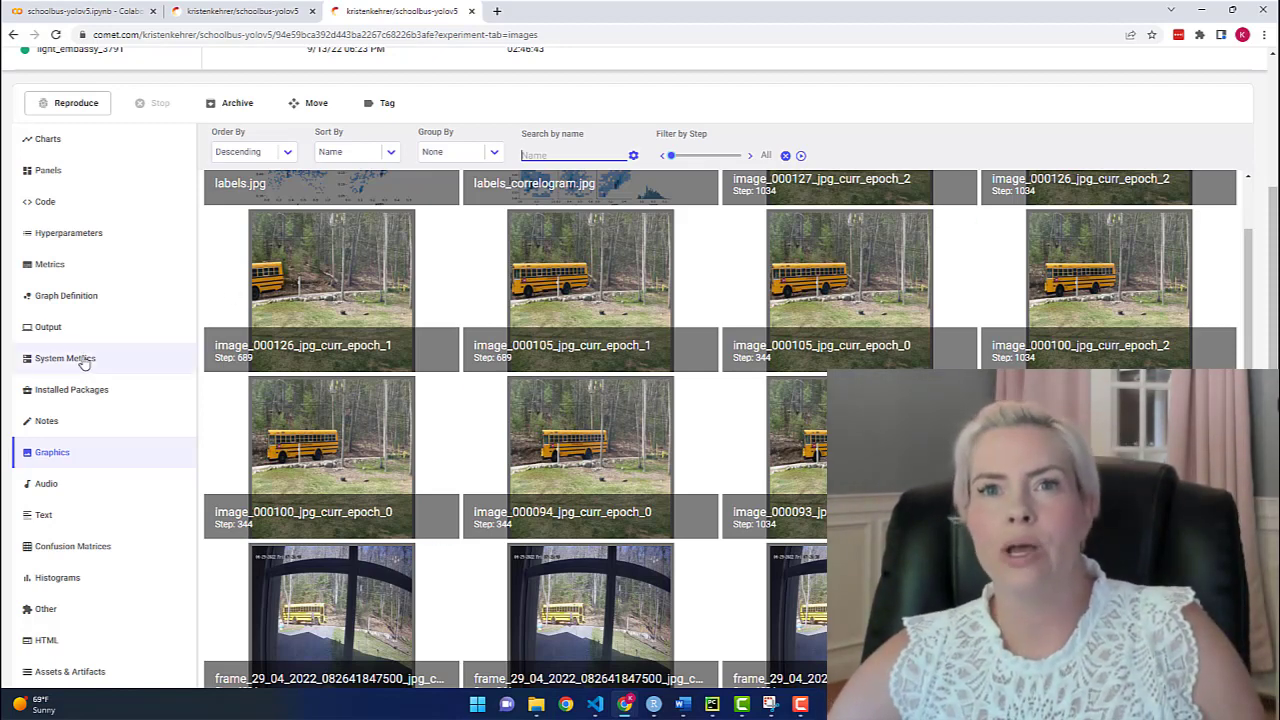
# Step: Show the metrics table of last, min and max values, then the hyperparameters list
pyautogui.click(48, 264)
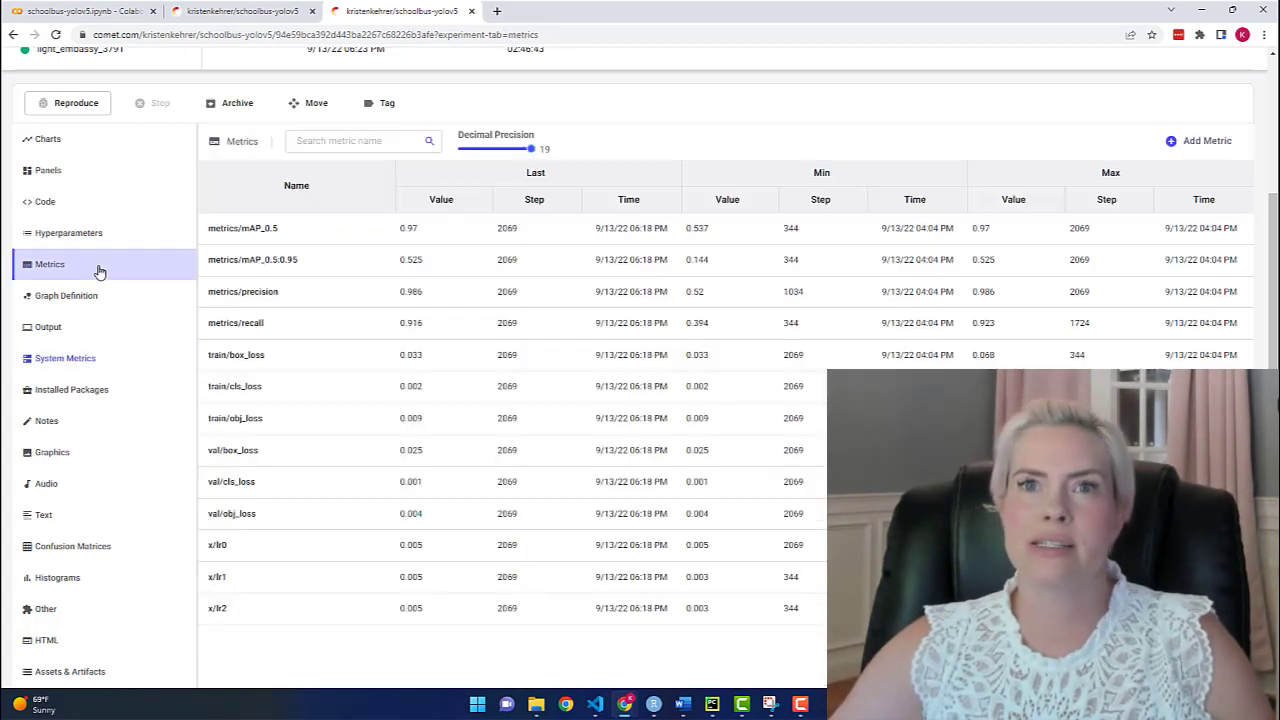
pyautogui.moveTo(700, 672)
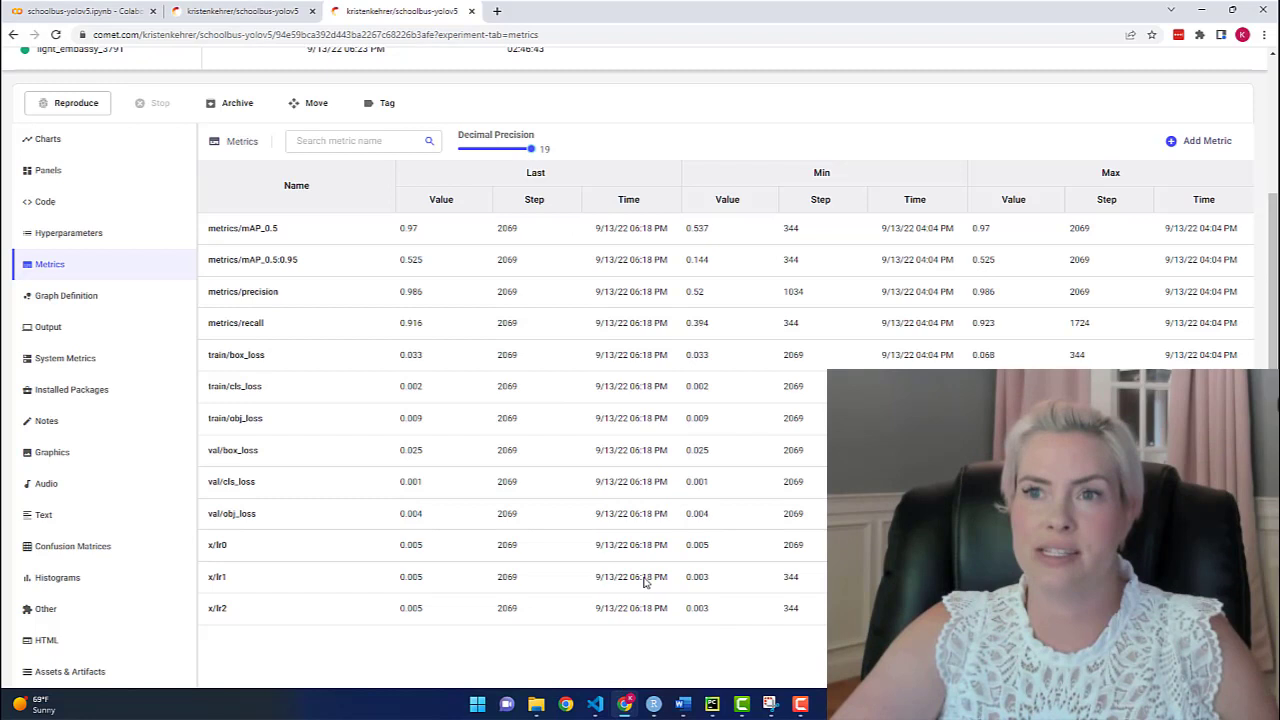
pyautogui.click(68, 232)
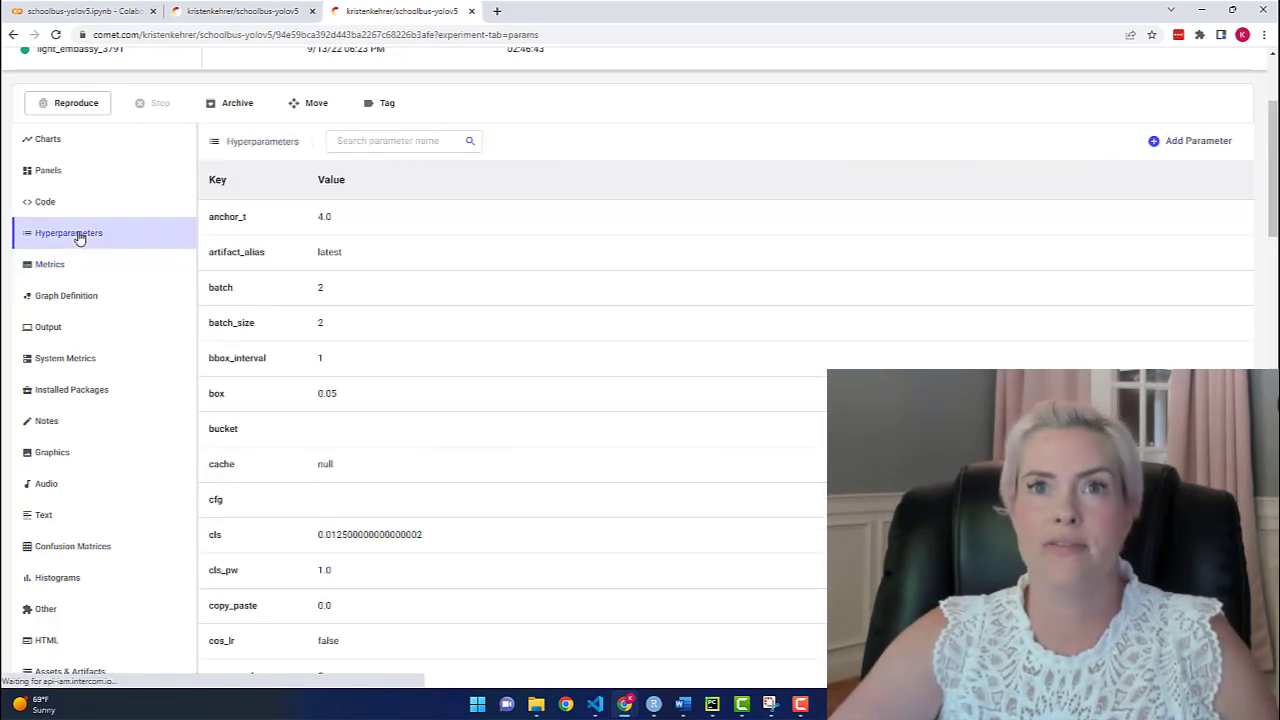